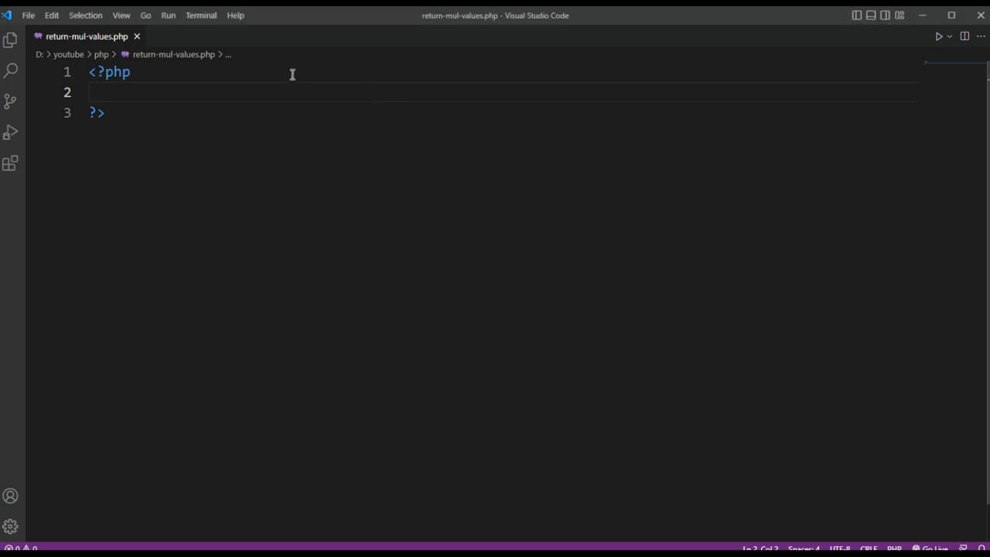
{"action": "mouse_move", "coordinate": [367, 96]}
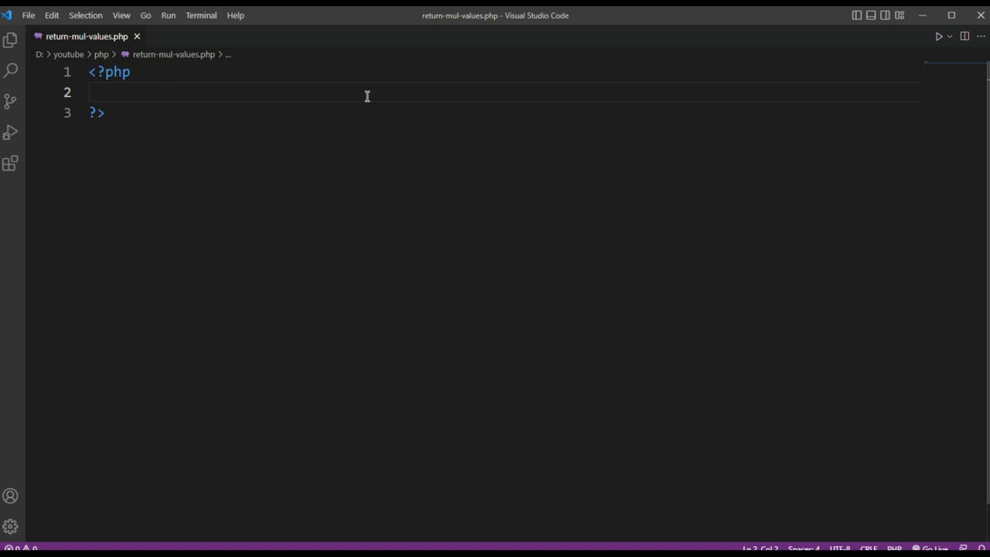
- Write 'function getUserProfile() {' inside the PHP block, opening an empty body
{"action": "type", "text": "function"}
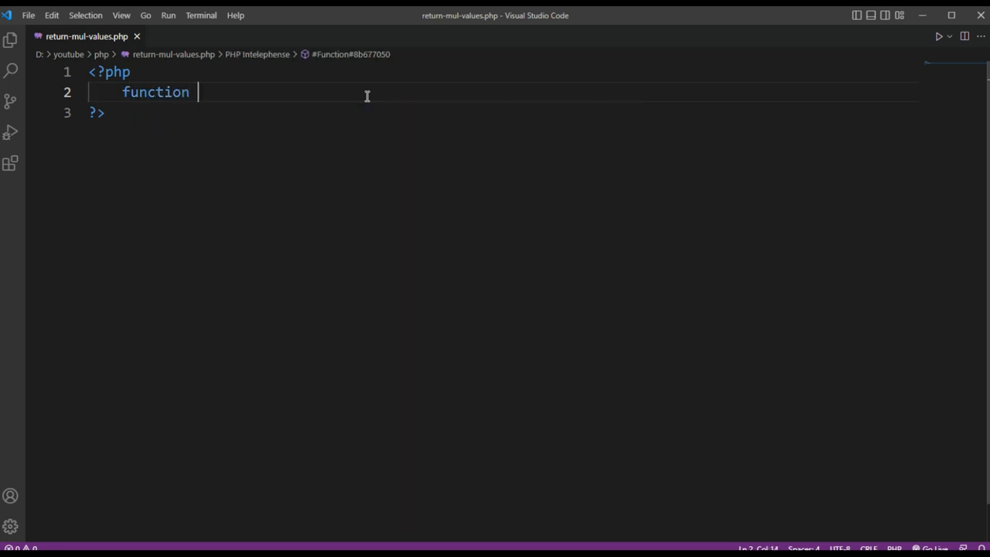
{"action": "type", "text": "get"}
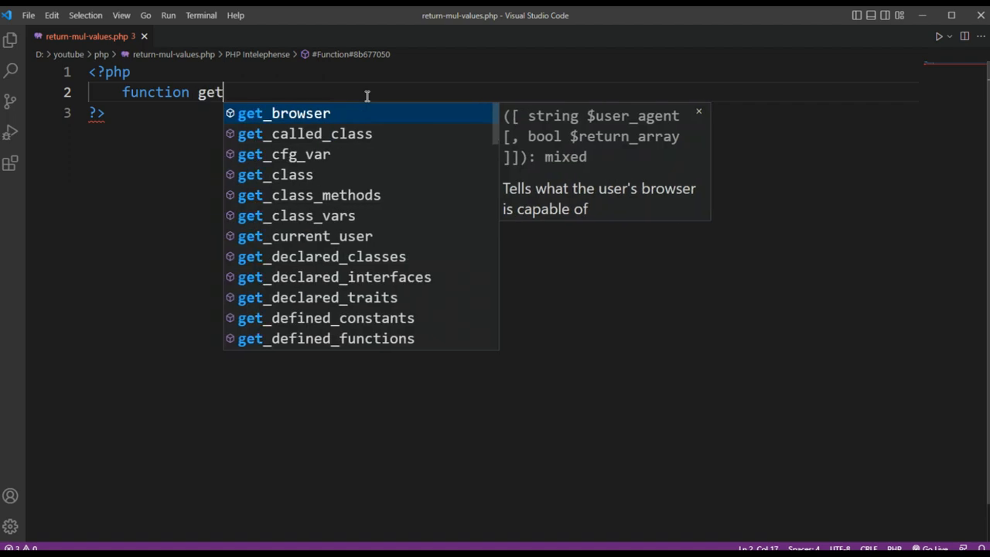
{"action": "type", "text": "User"}
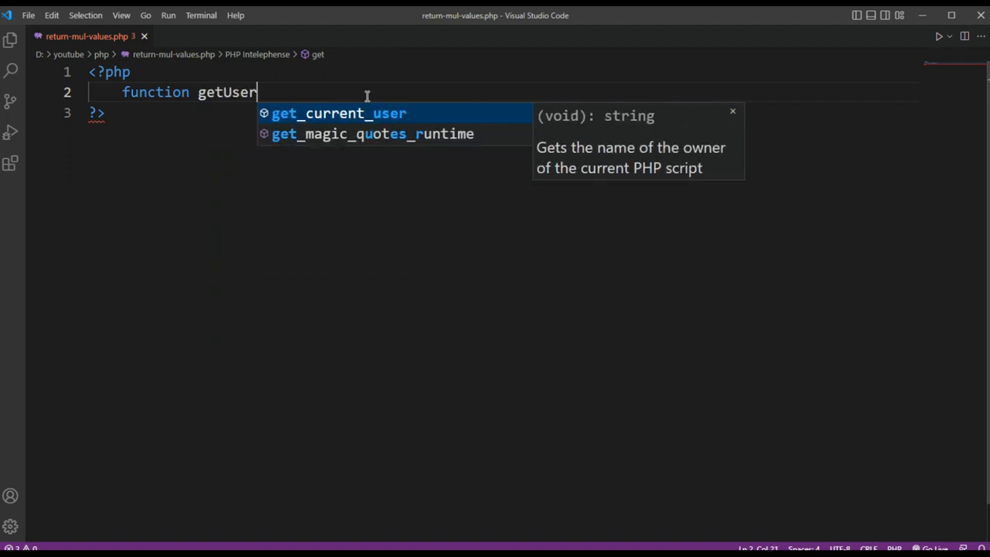
{"action": "type", "text": "Profile"}
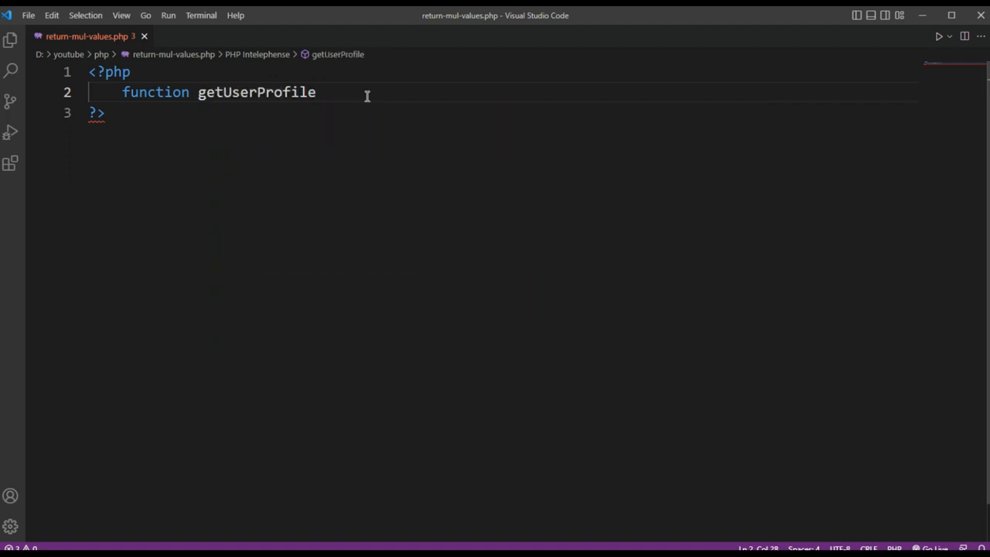
{"action": "type", "text": "()"}
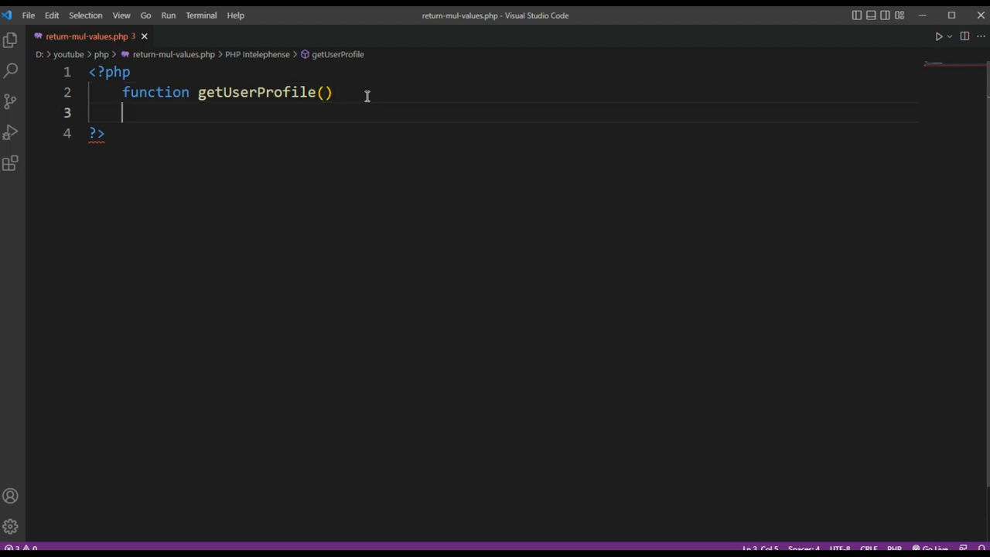
{"action": "type", "text": "{"}
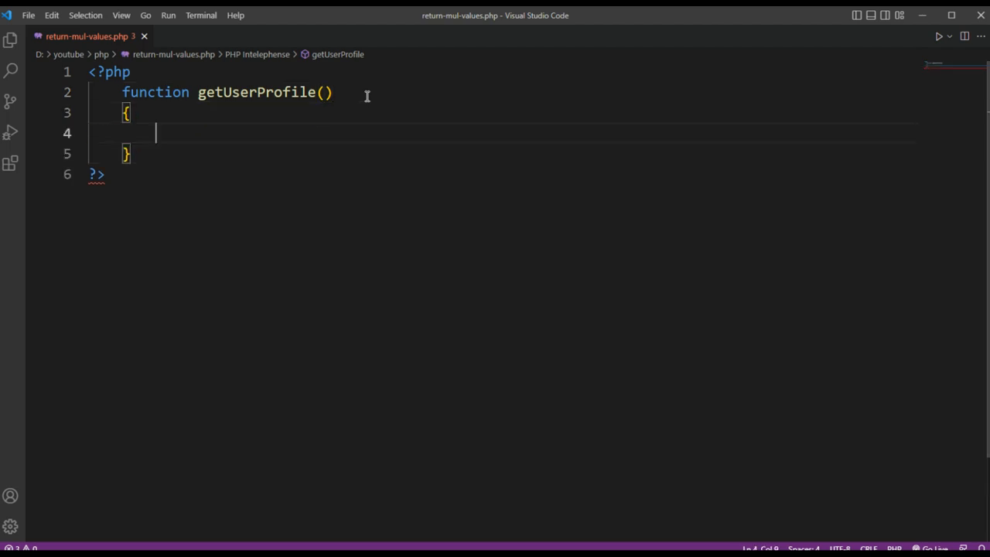
- Add $user[] = "Mike Tyson"; as the first array entry in the function body
{"action": "key", "text": "ctrl+s"}
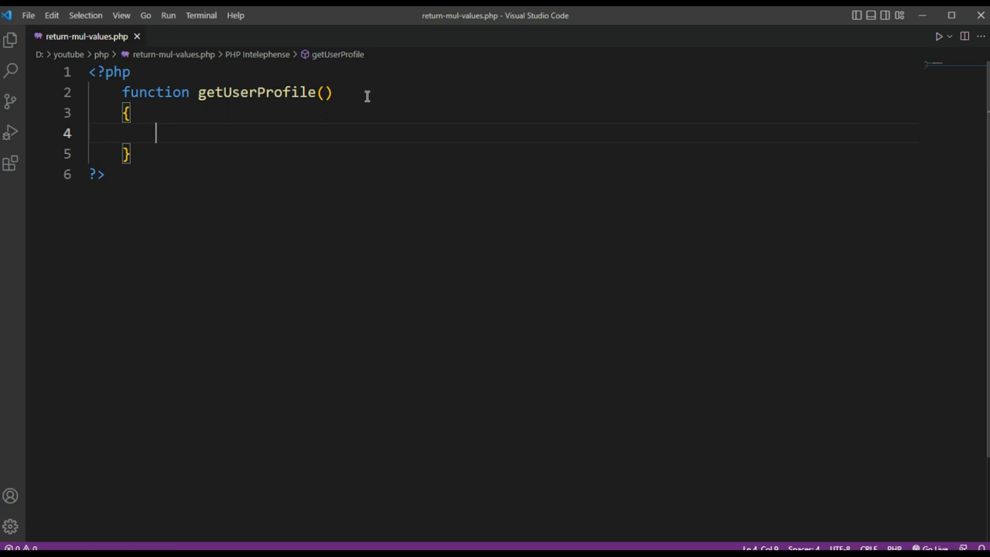
{"action": "type", "text": "$"}
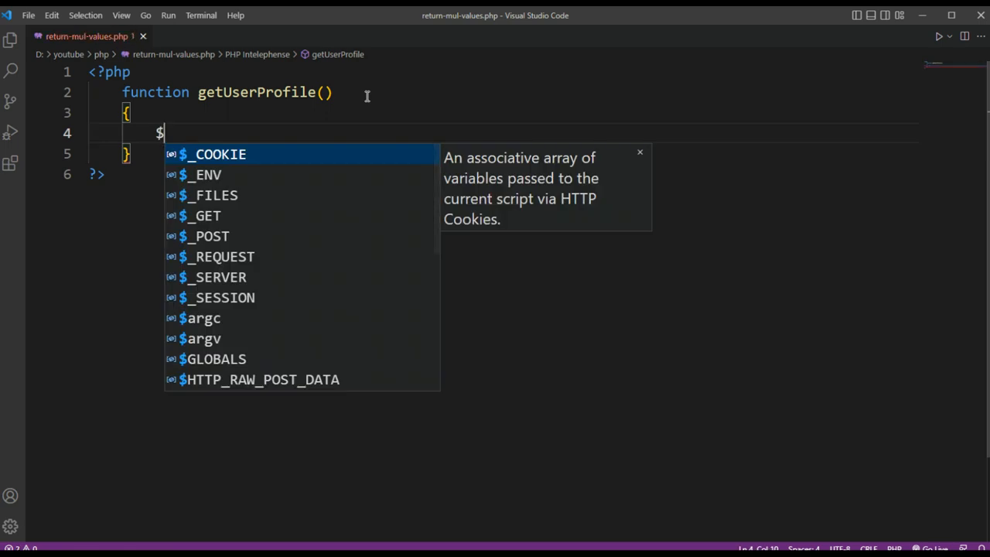
{"action": "type", "text": "user"}
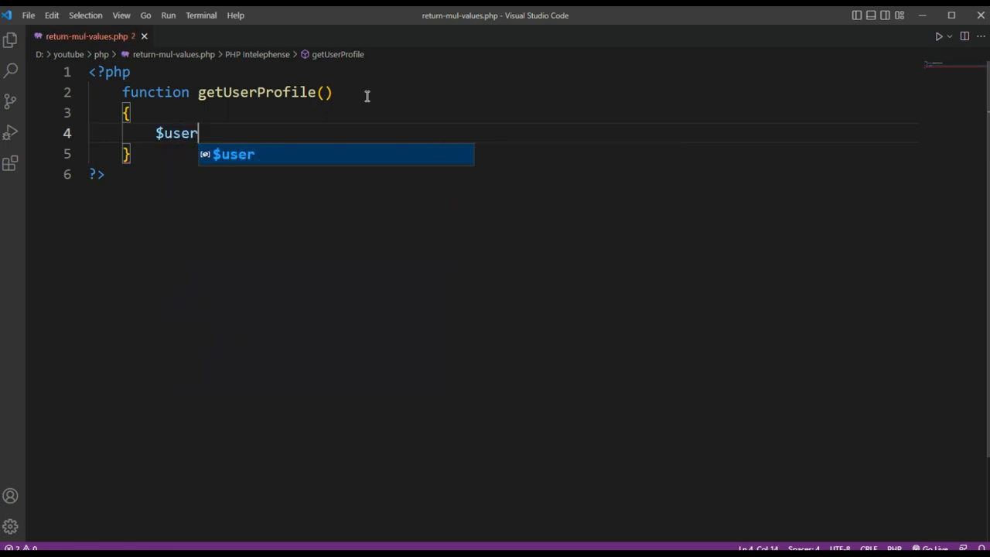
{"action": "type", "text": "[] ="}
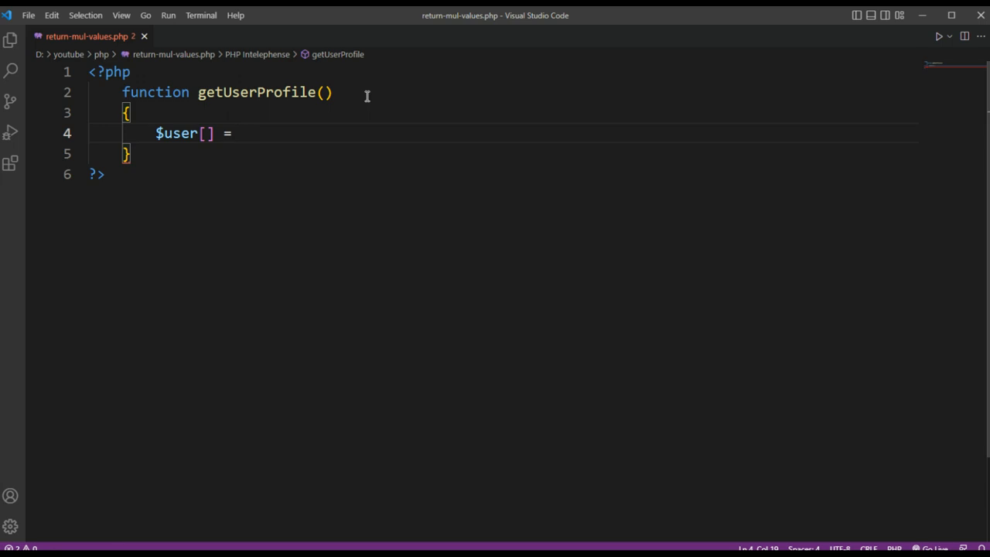
{"action": "type", "text": "\"Mi\""}
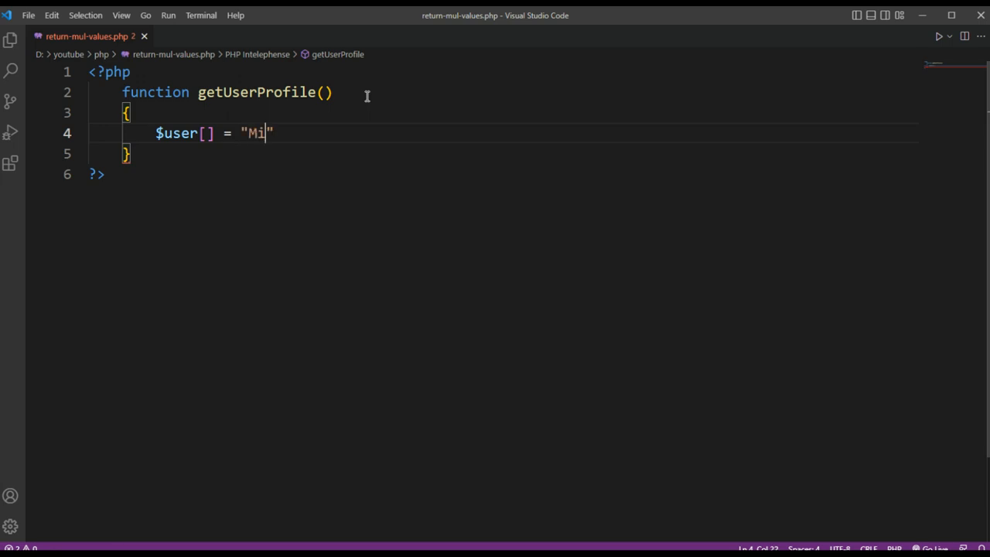
{"action": "type", "text": "ke Tyso"}
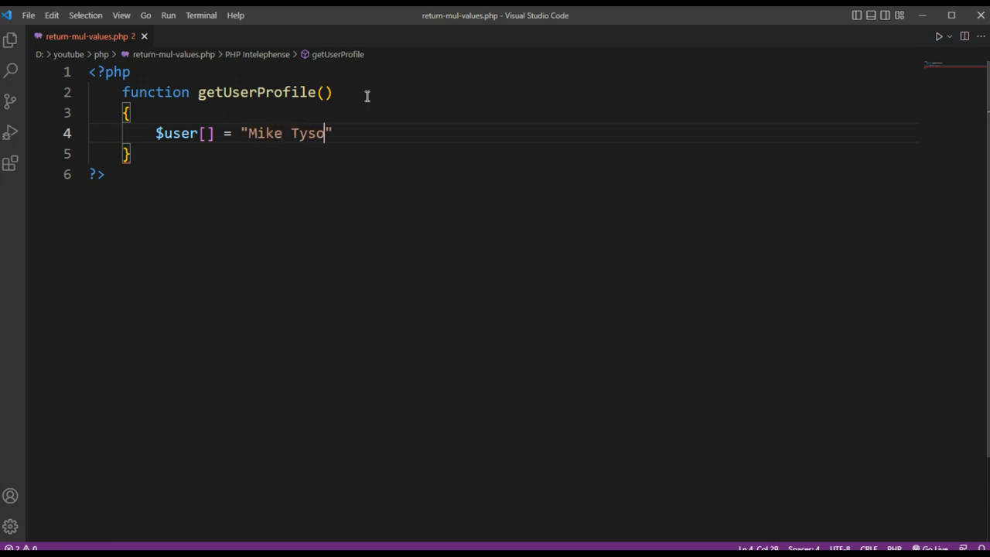
{"action": "type", "text": "n"}
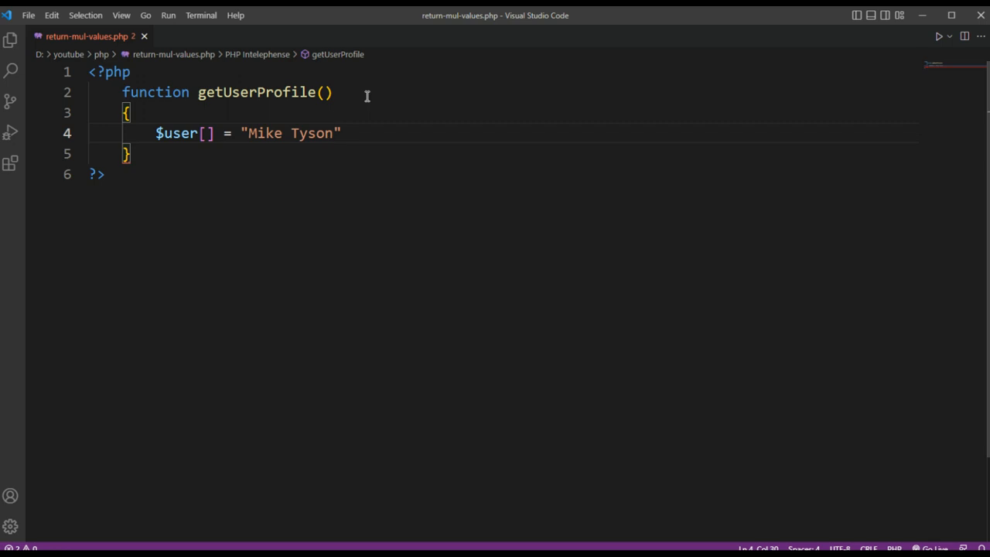
{"action": "type", "text": ";"}
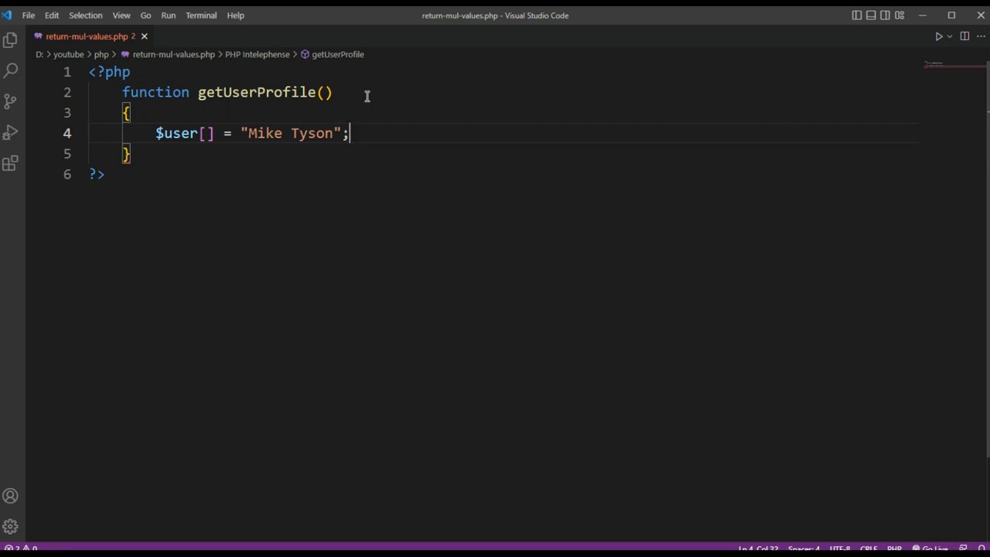
{"action": "key", "text": "Enter"}
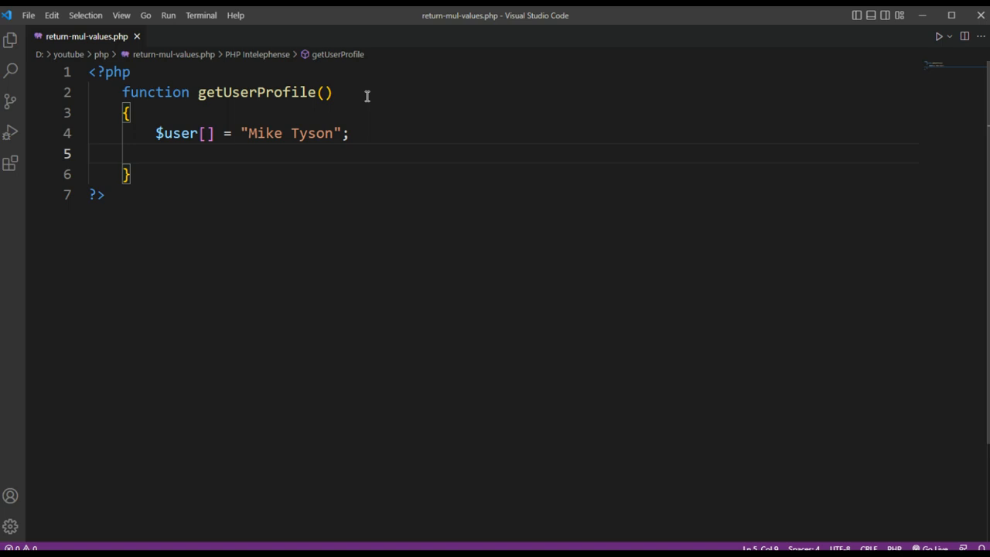
{"action": "type", "text": "$user["}
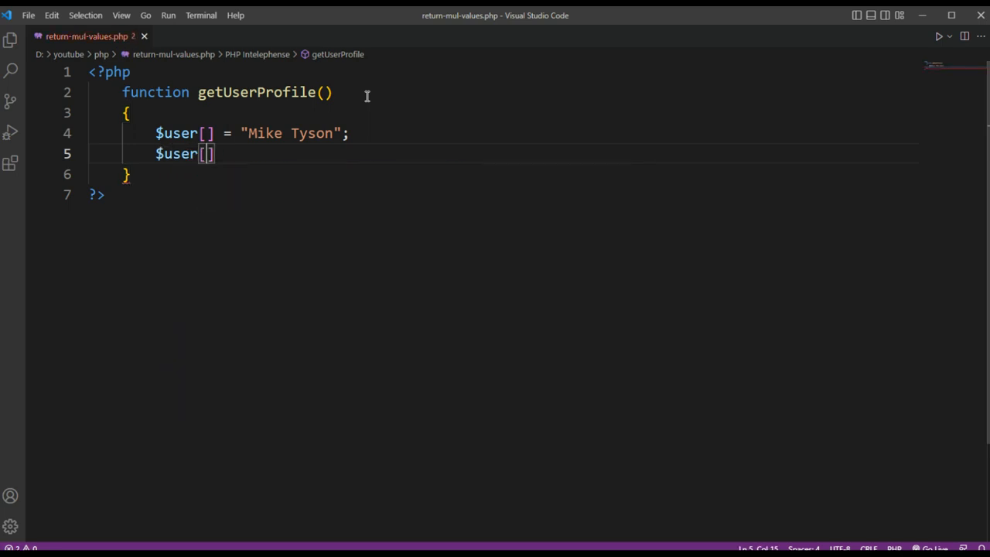
{"action": "type", "text": "="}
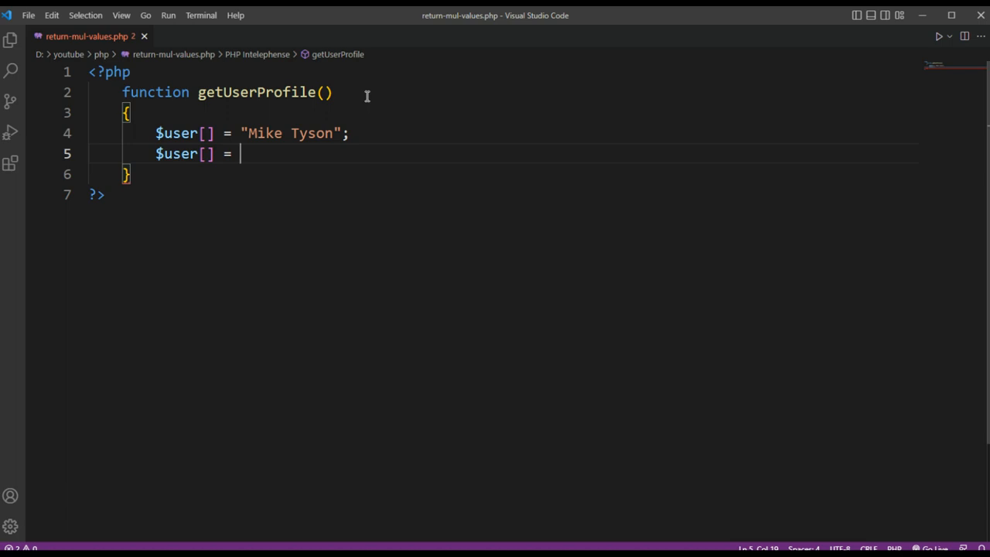
{"action": "type", "text": "\""}
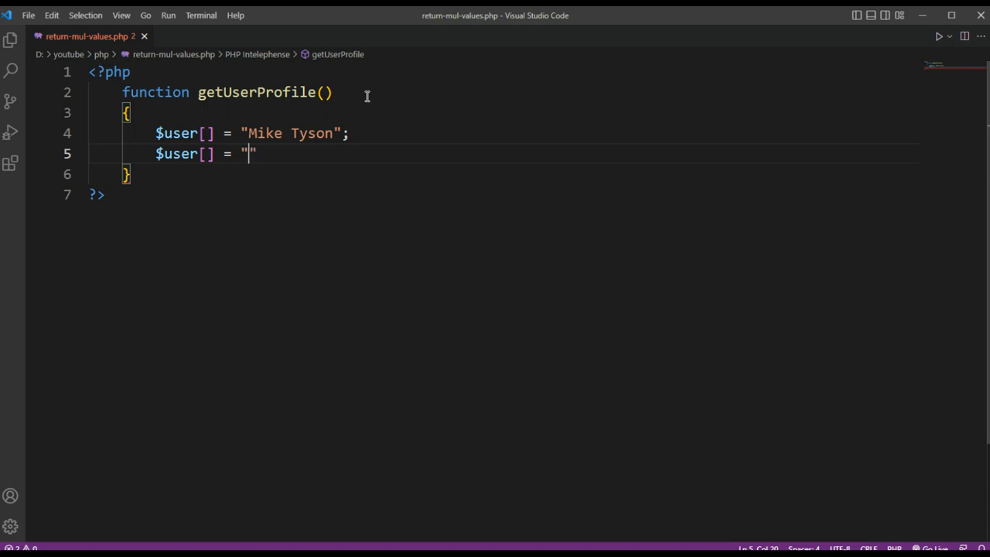
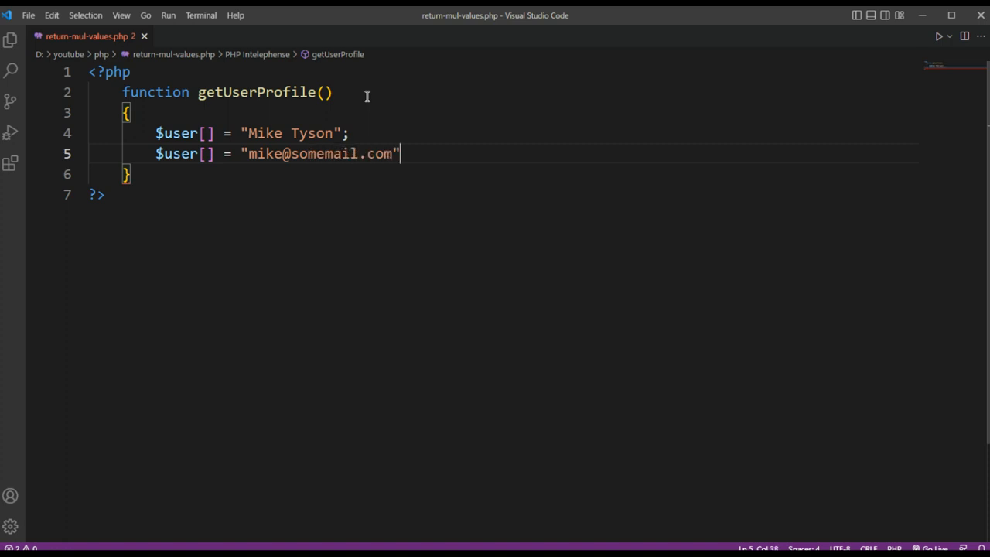
{"action": "key", "text": "Enter"}
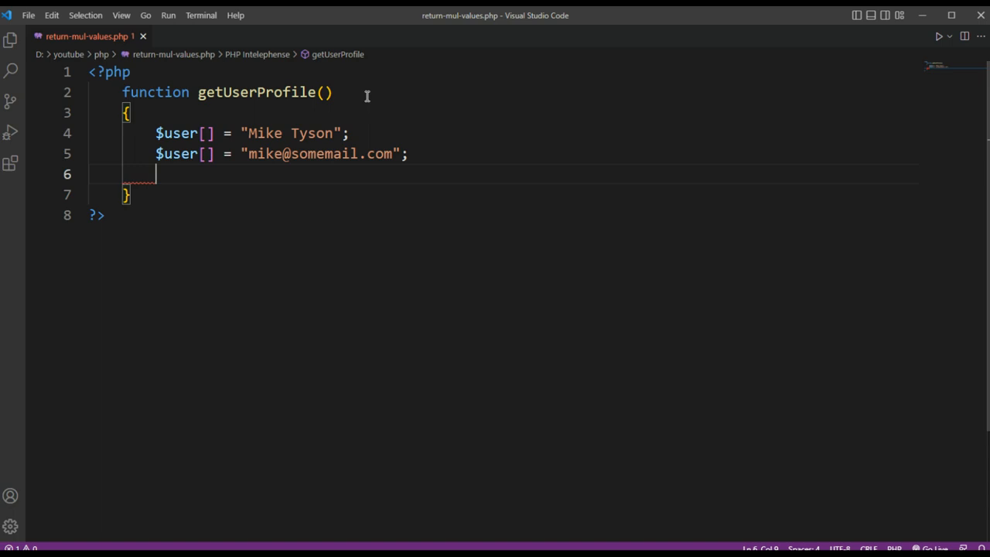
{"action": "key", "text": "ctrl+s"}
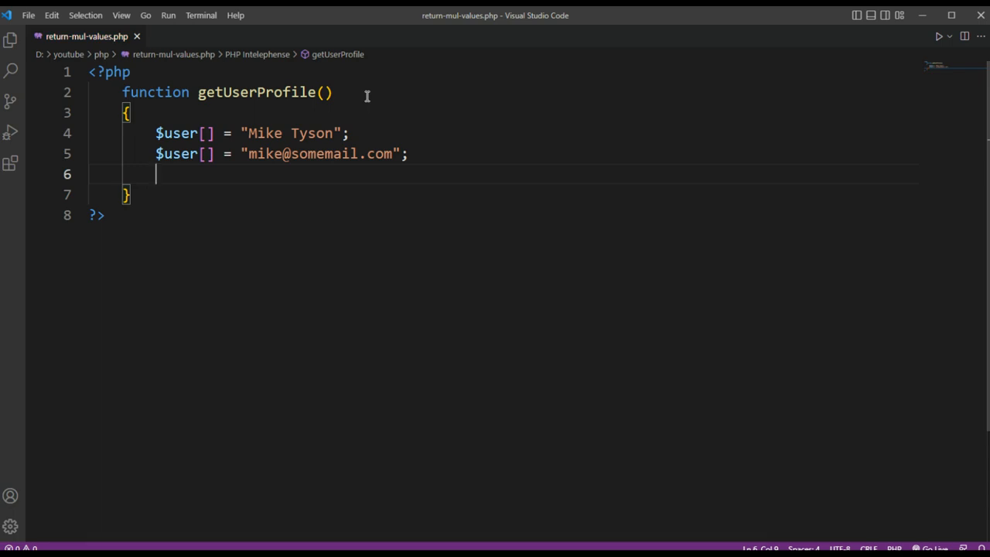
- Add a third $user[] entry holding "English"
{"action": "type", "text": "$user"}
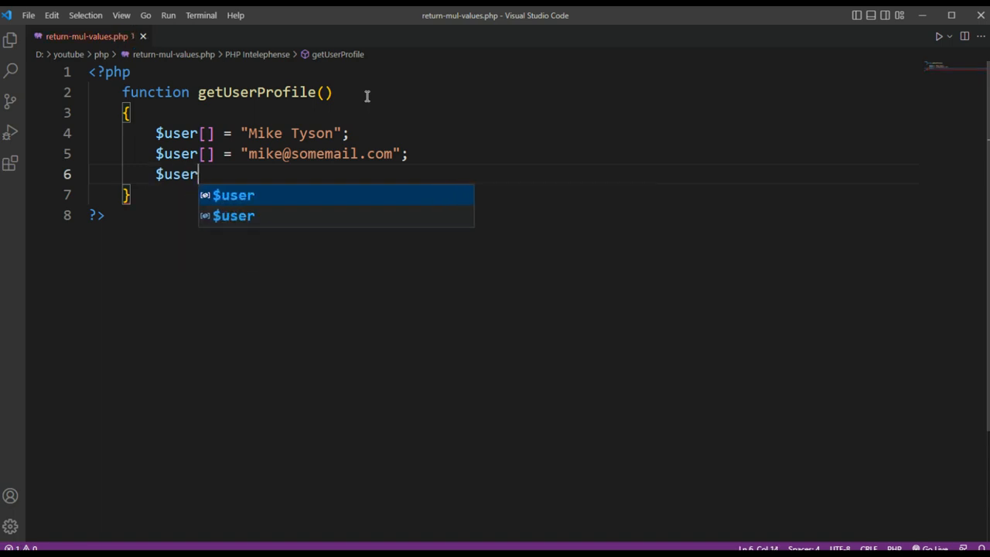
{"action": "type", "text": "[] = \""}
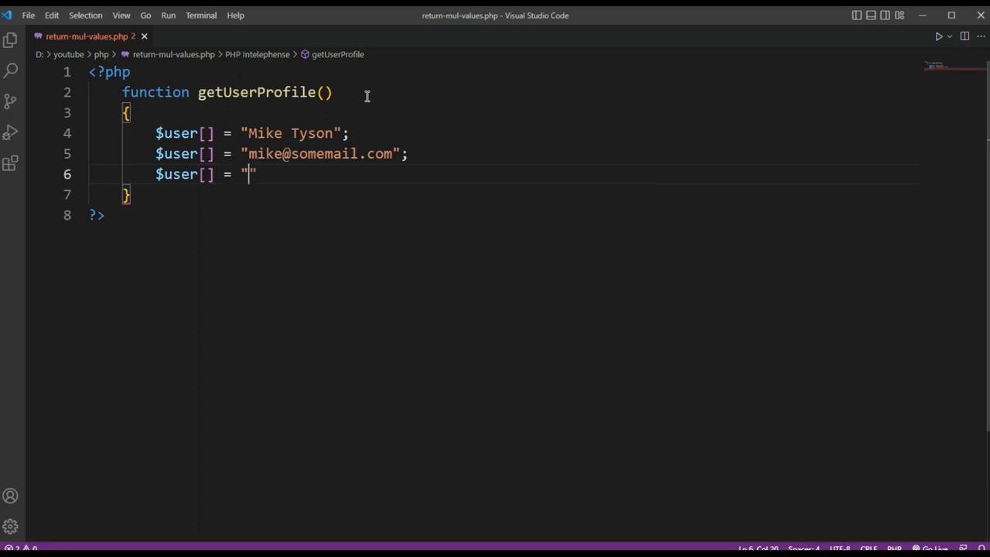
{"action": "type", "text": "English"}
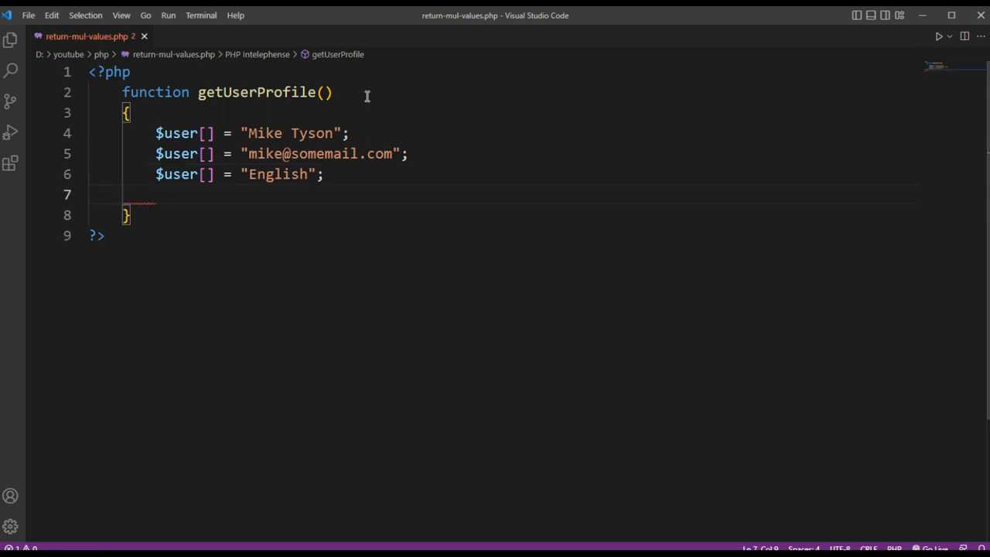
- End the function with return $user; and move to a new line below its closing brace
{"action": "type", "text": "return"}
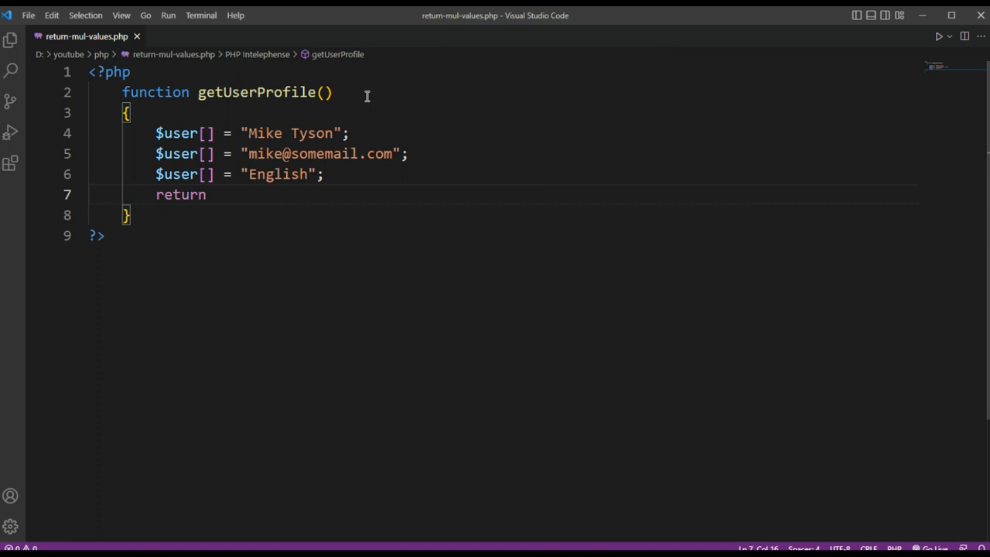
{"action": "type", "text": "$user;"}
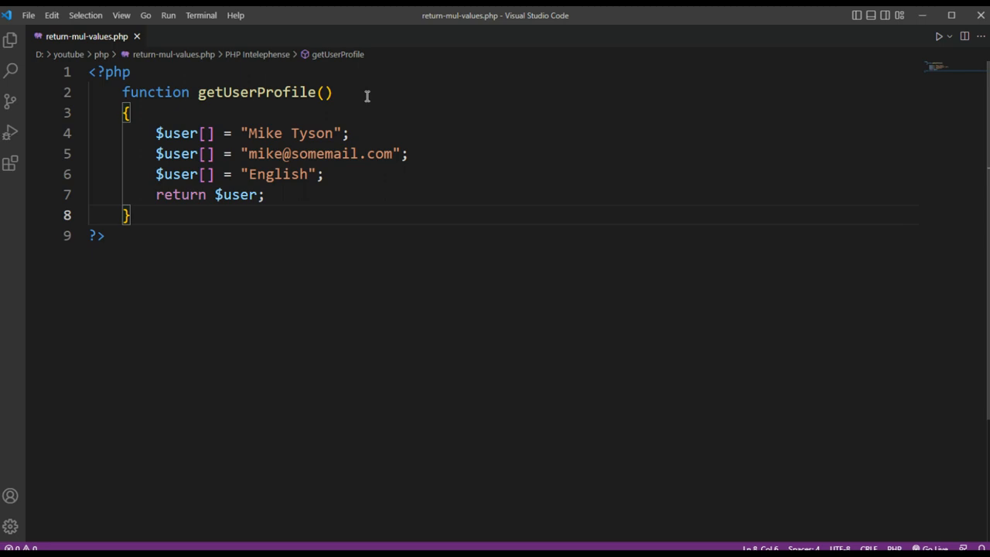
{"action": "key", "text": "Enter"}
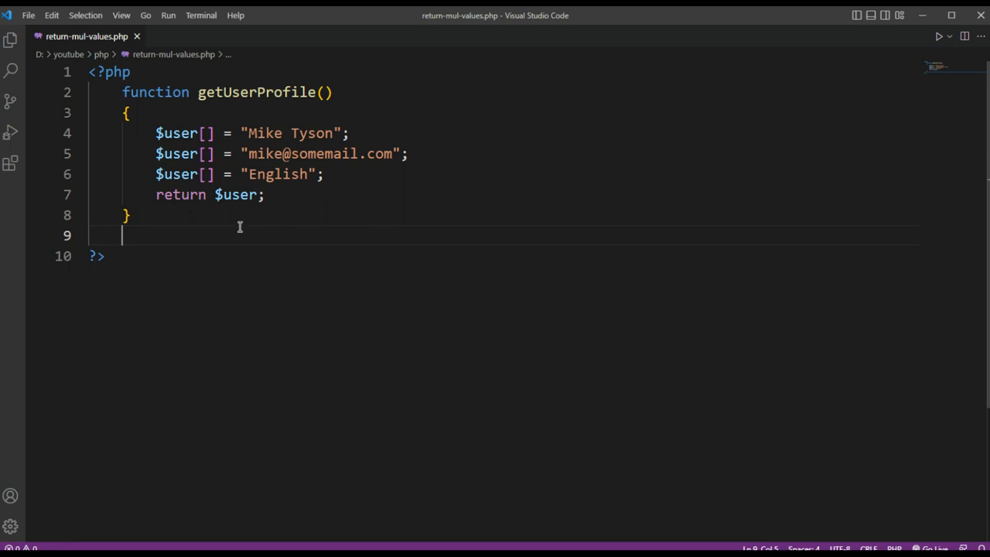
- Write list() = getUserProfile(); on line 9, accepting the IntelliSense completion
{"action": "type", "text": "list("}
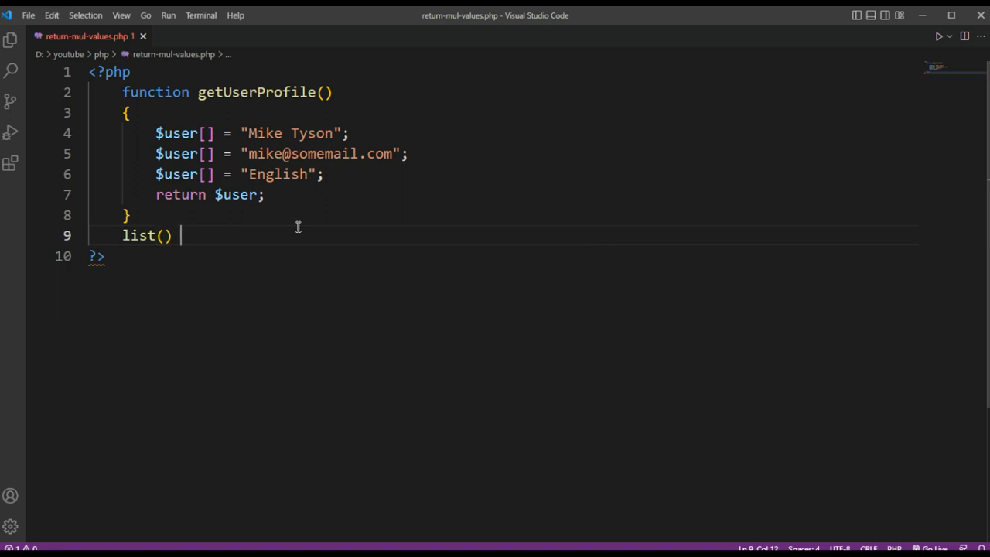
{"action": "type", "text": "= get"}
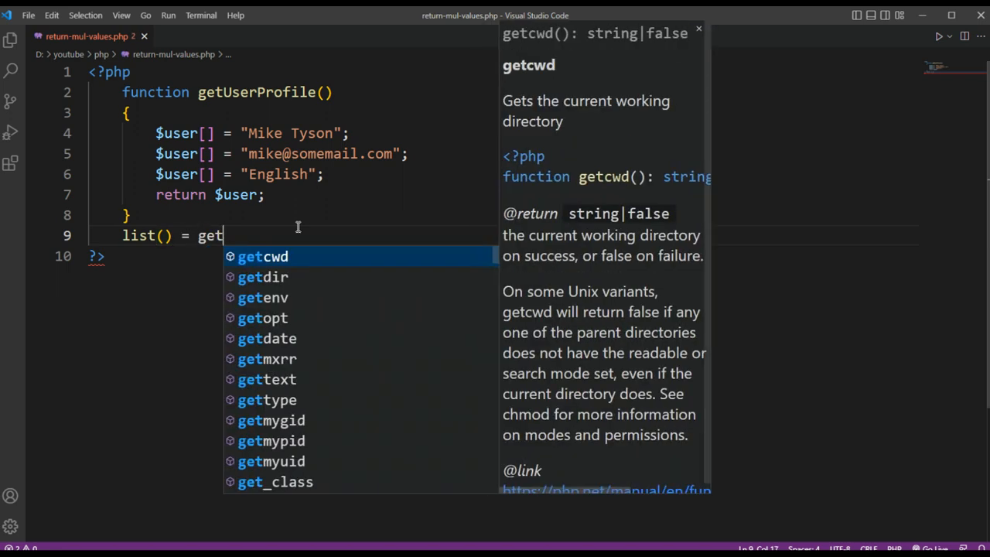
{"action": "type", "text": "User"}
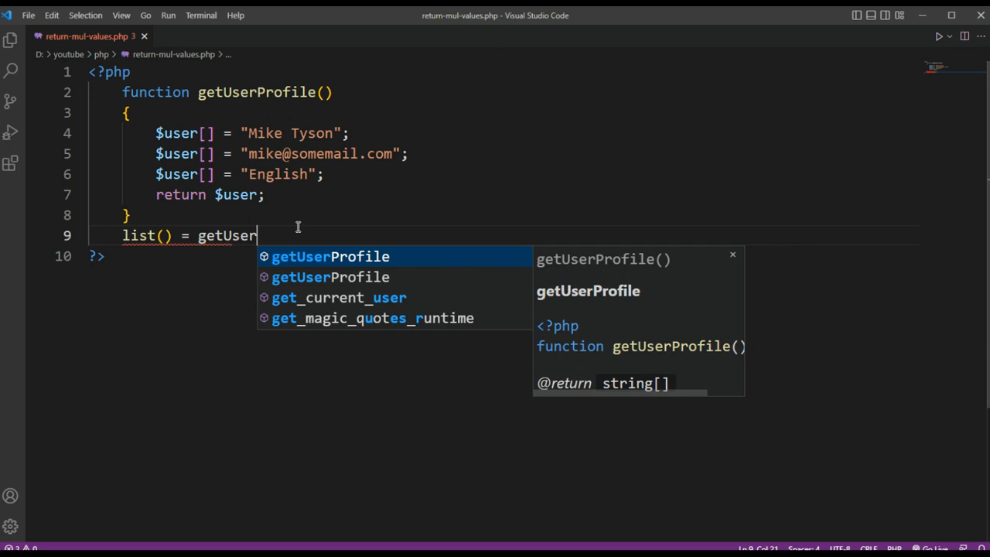
{"action": "type", "text": "Profile"}
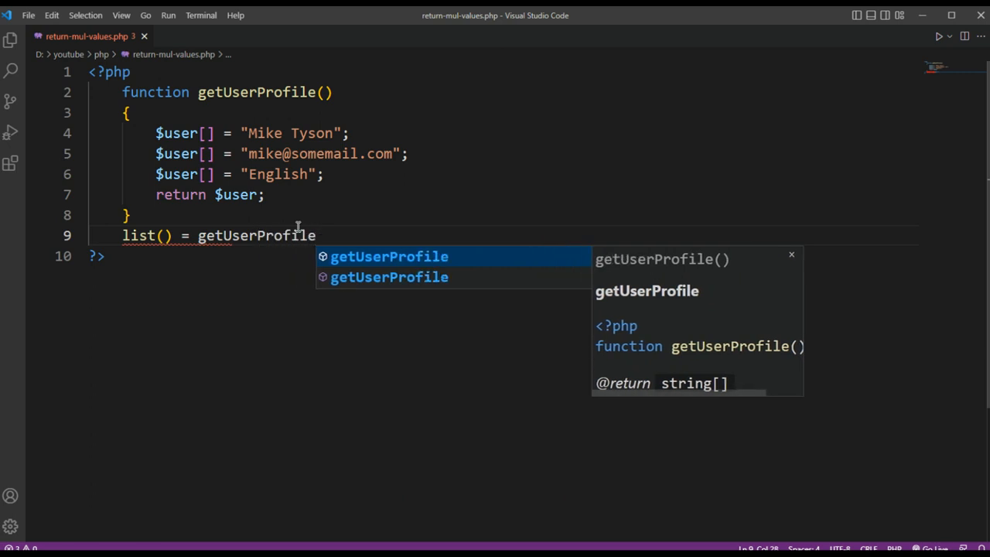
{"action": "key", "text": "Tab"}
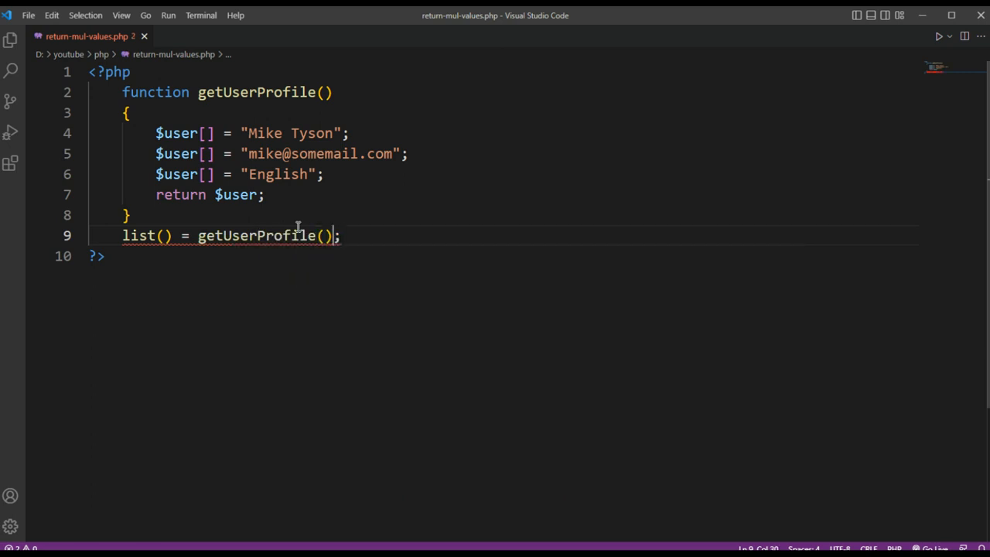
- Fill list() with $name, $email, $language so line 9 unpacks getUserProfile()
{"action": "double_click", "coordinate": [255, 235]}
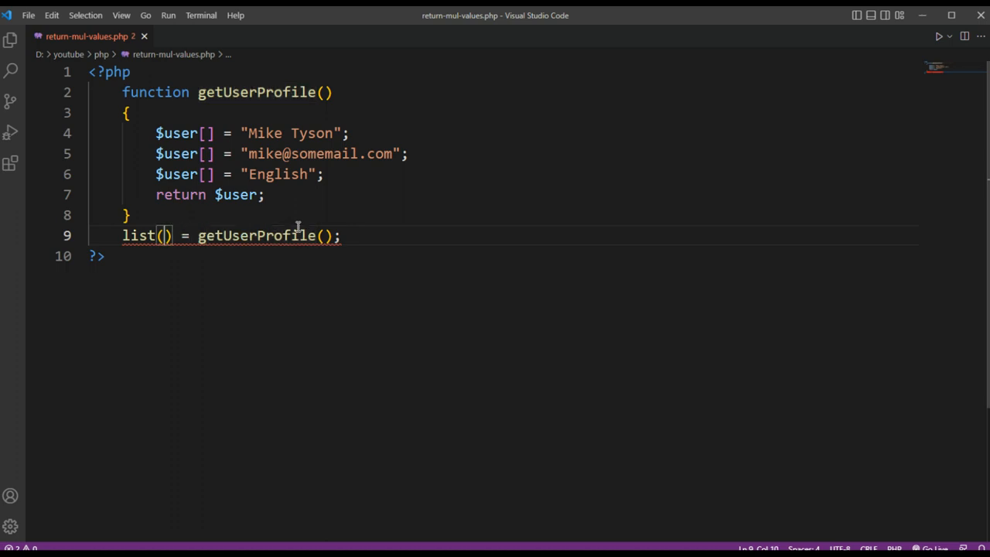
{"action": "type", "text": "$name"}
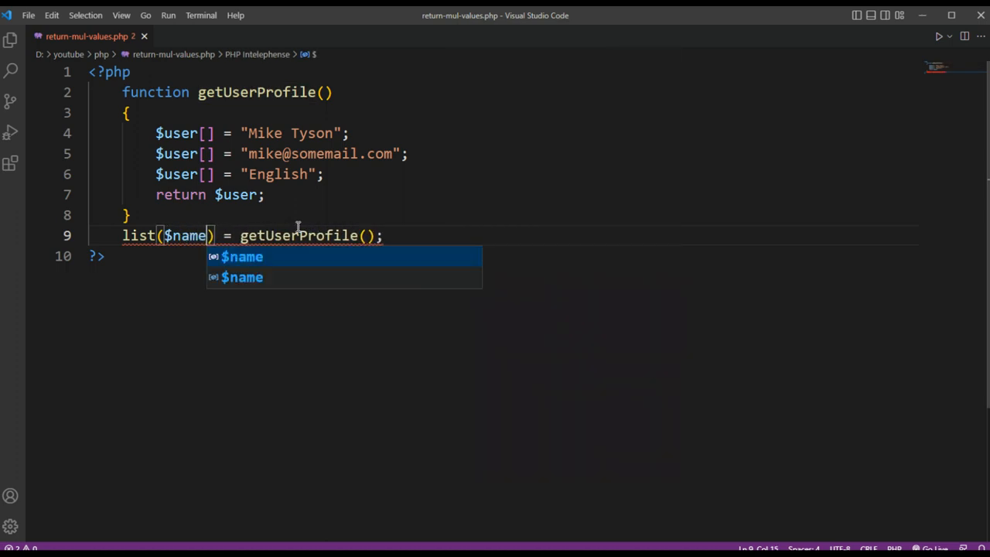
{"action": "type", "text": ","}
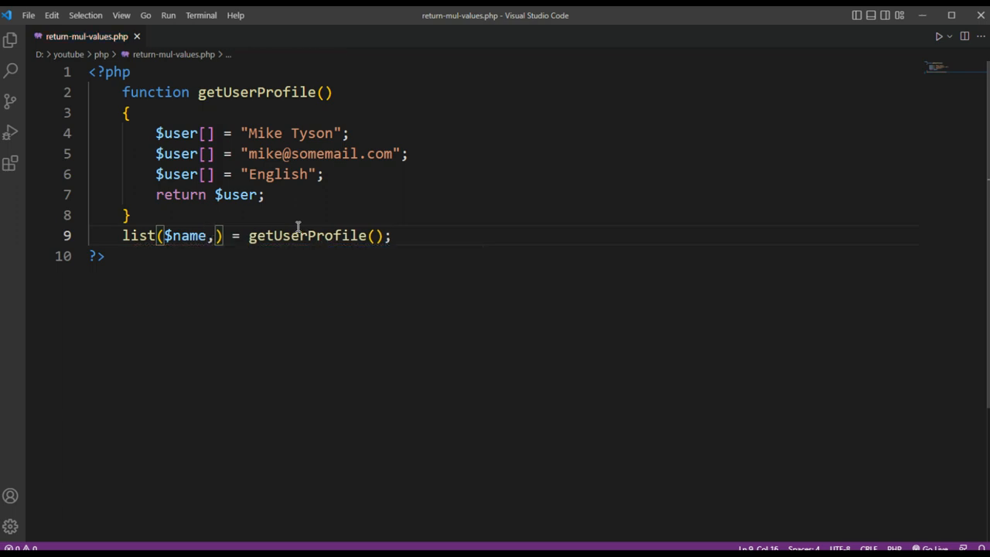
{"action": "type", "text": "\" \""}
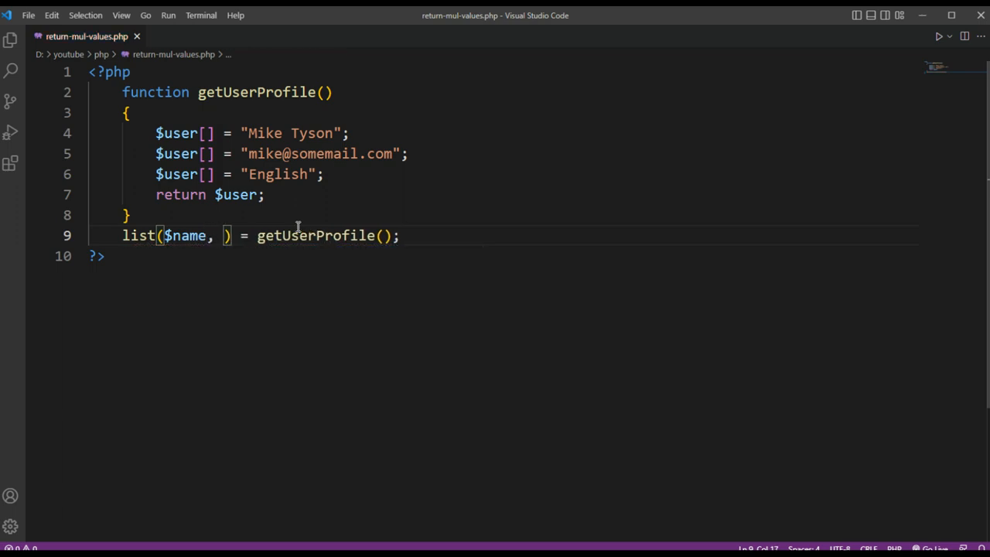
{"action": "type", "text": "$email"}
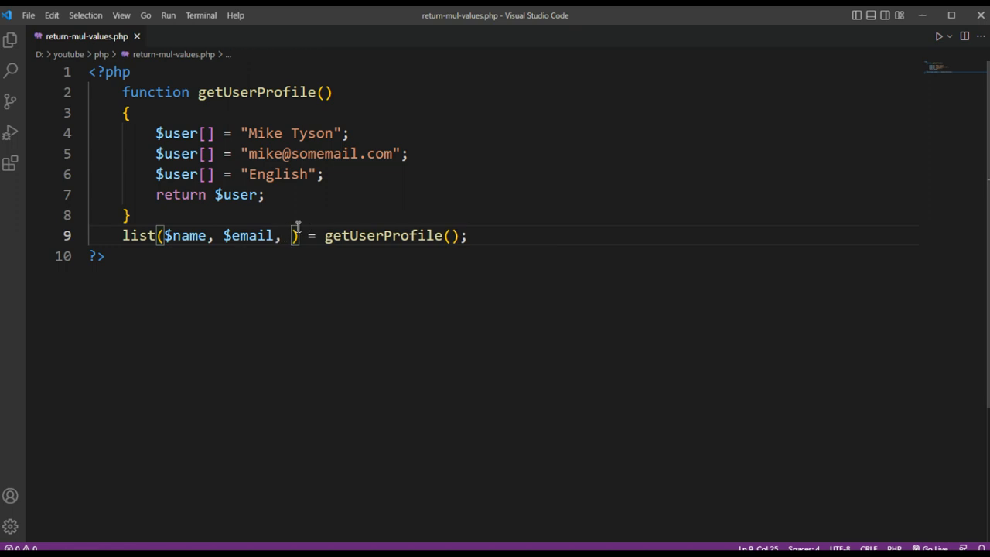
{"action": "type", "text": "$langua"}
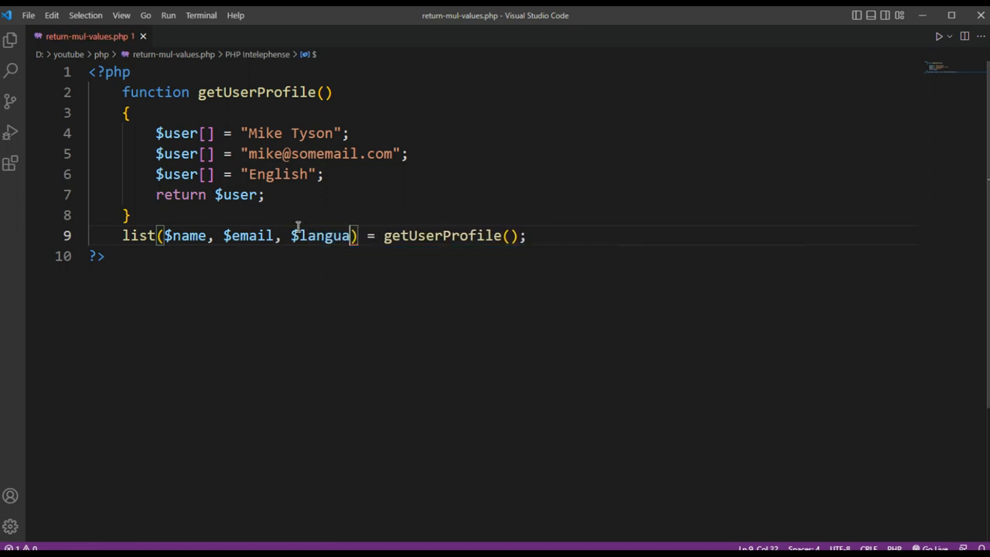
{"action": "type", "text": "ge"}
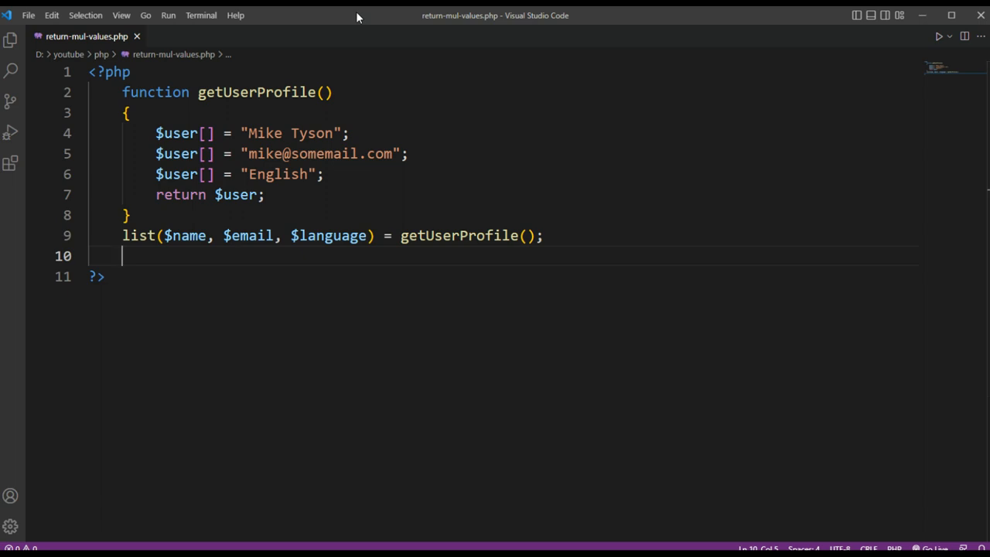
{"action": "mouse_move", "coordinate": [649, 204]}
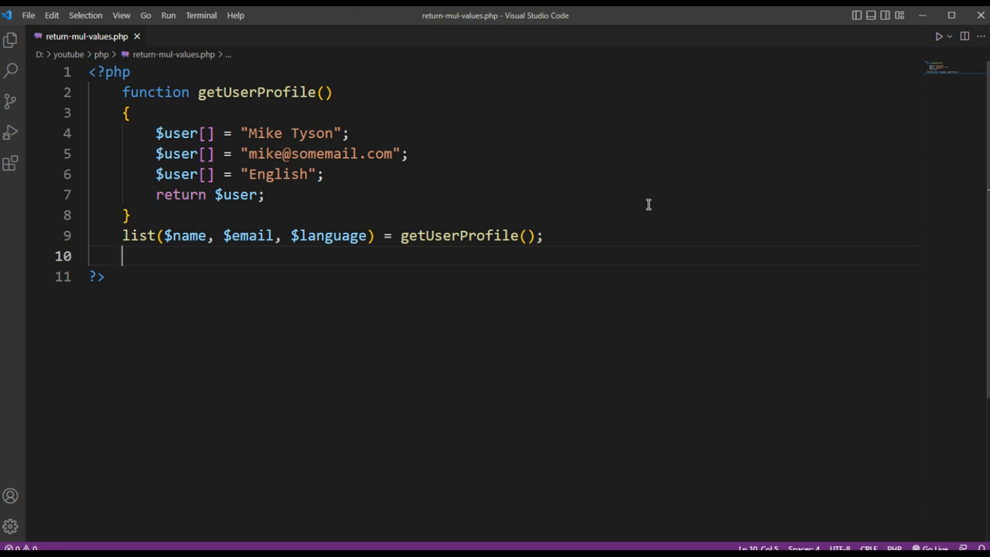
- Start line 10 with echo "Name: $name, Email: $email
{"action": "type", "text": "ech"}
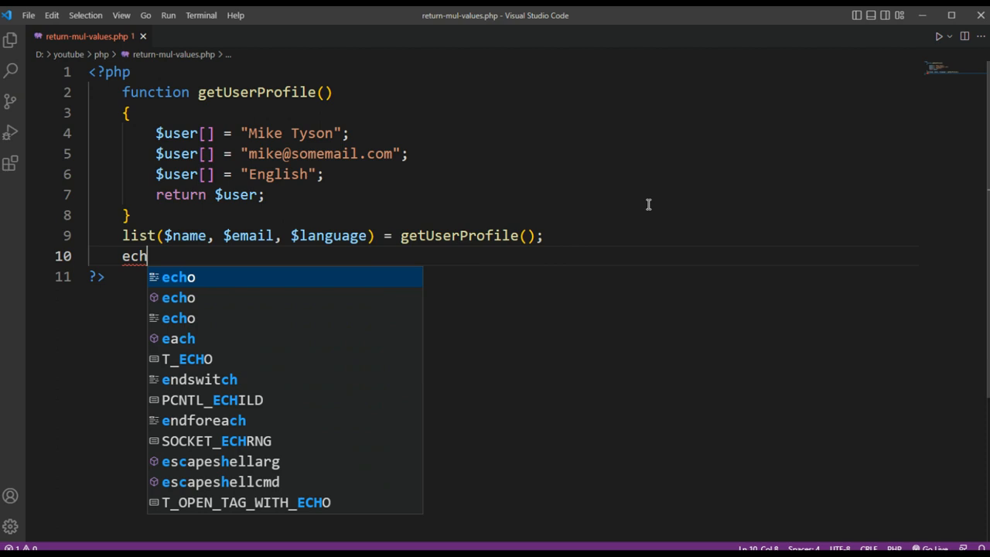
{"action": "type", "text": "o \"N"}
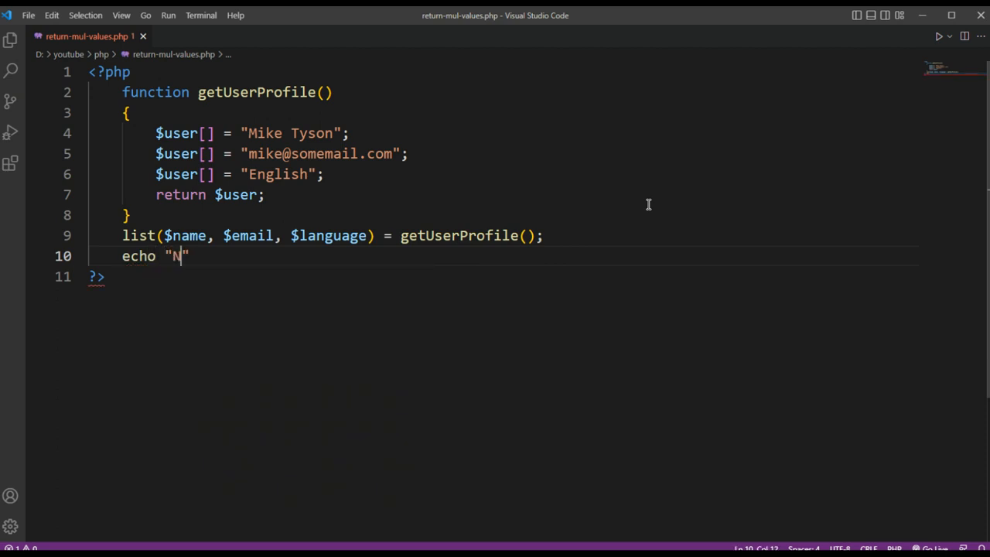
{"action": "type", "text": "ame:"}
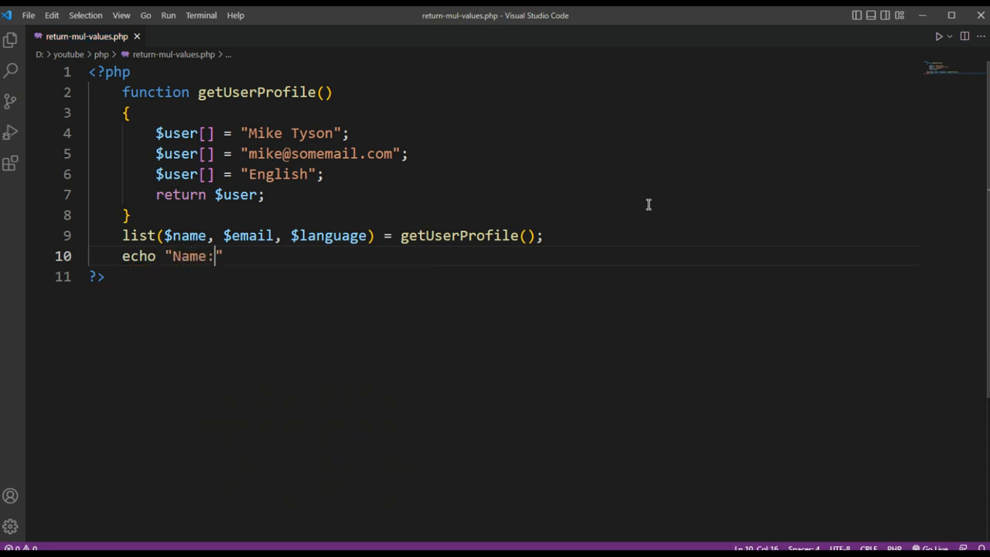
{"action": "type", "text": "$"}
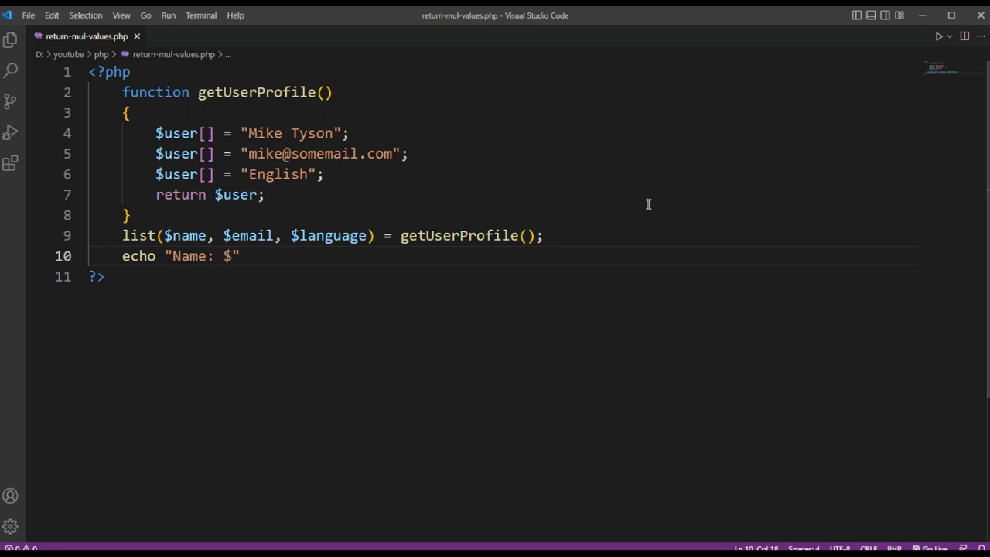
{"action": "type", "text": "name"}
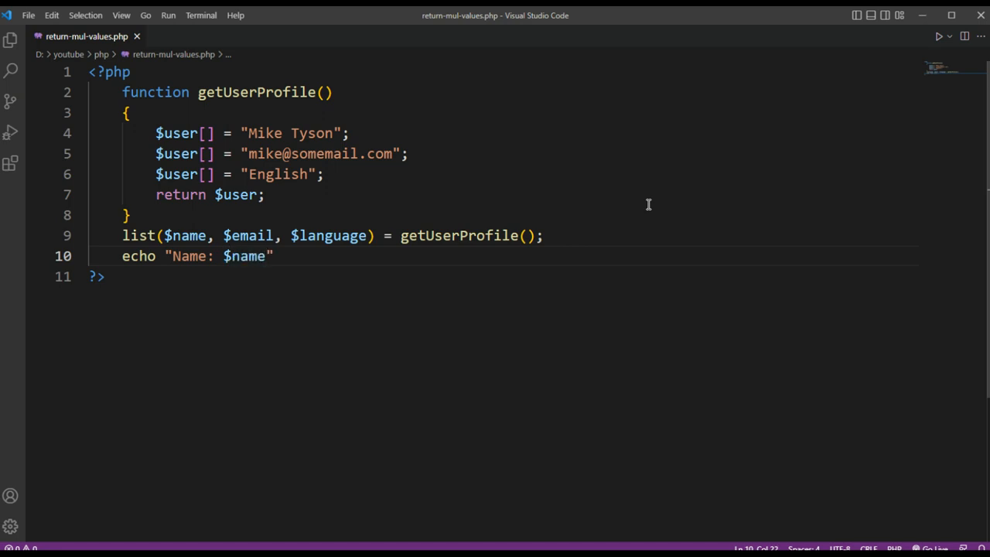
{"action": "type", "text": ","}
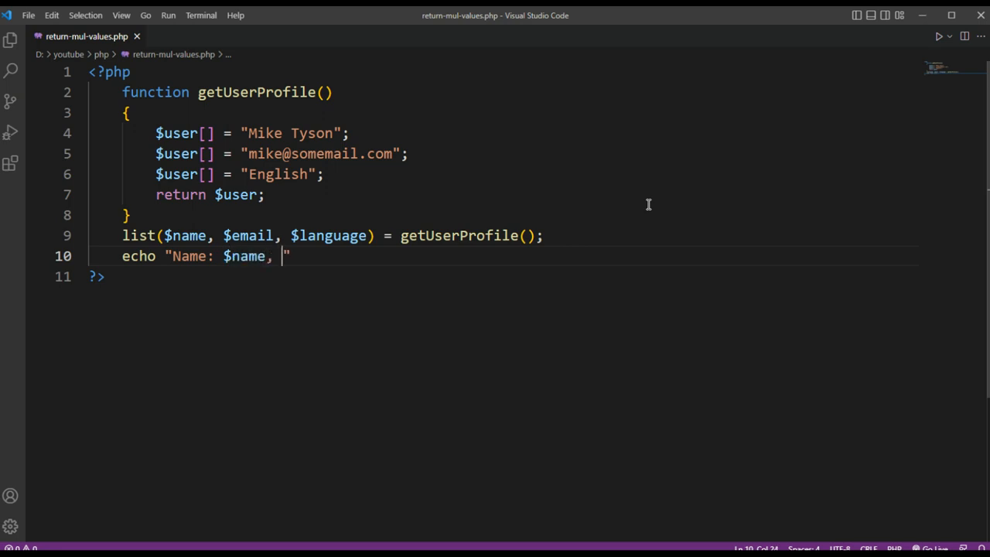
{"action": "type", "text": "Email"}
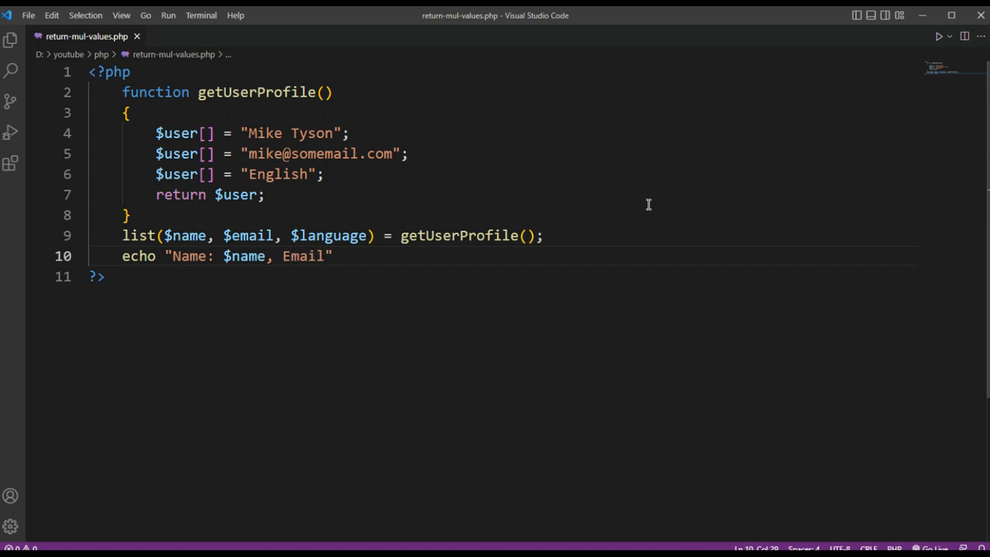
{"action": "type", "text": ":"}
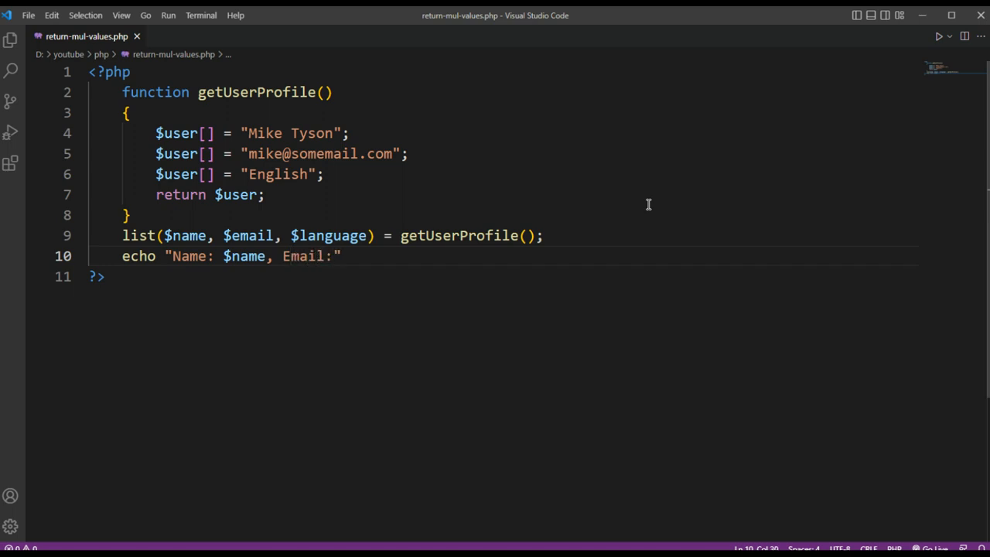
{"action": "type", "text": "$"}
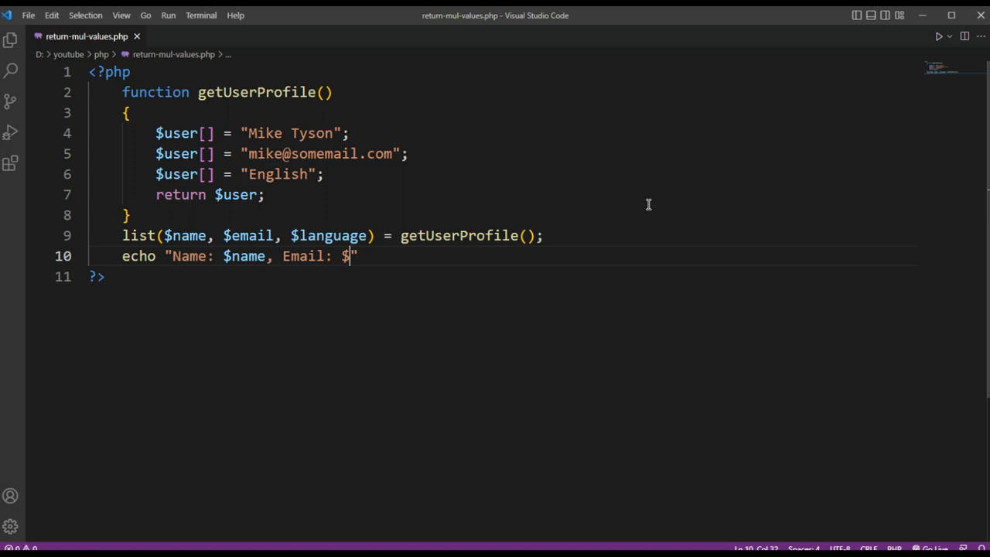
{"action": "type", "text": "email"}
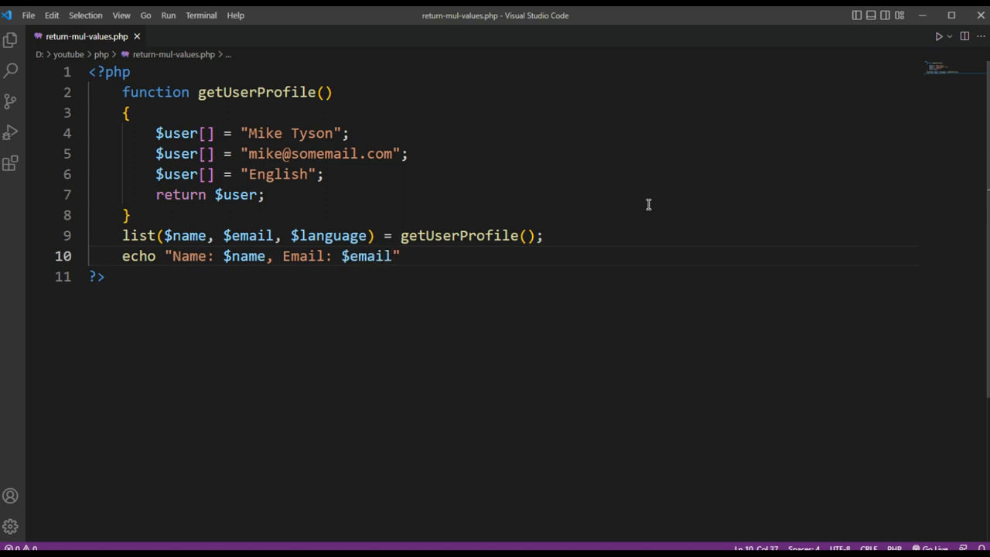
- Finish the echo with Language: $language", trimming the stray space, and end with a semicolon
{"action": "type", "text": ", \""}
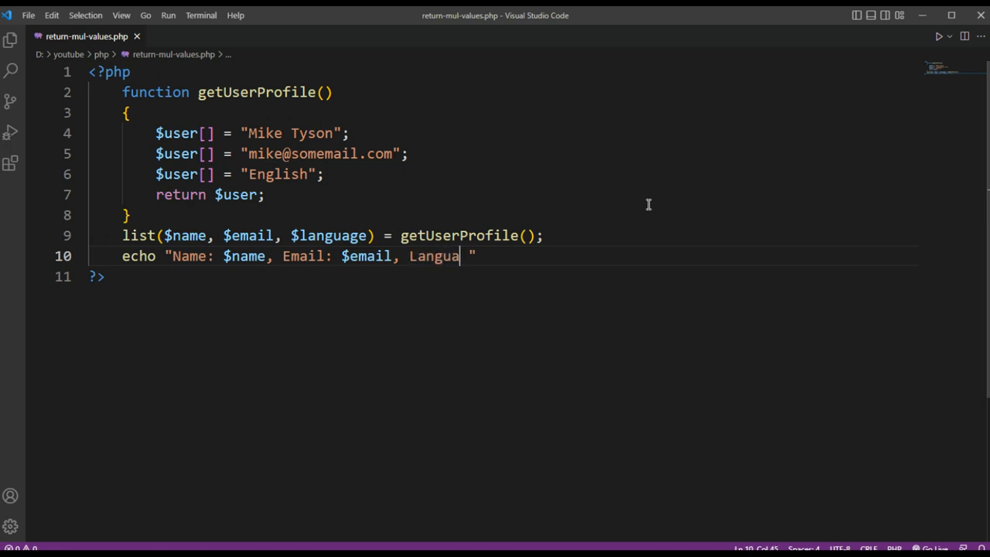
{"action": "type", "text": "ge"}
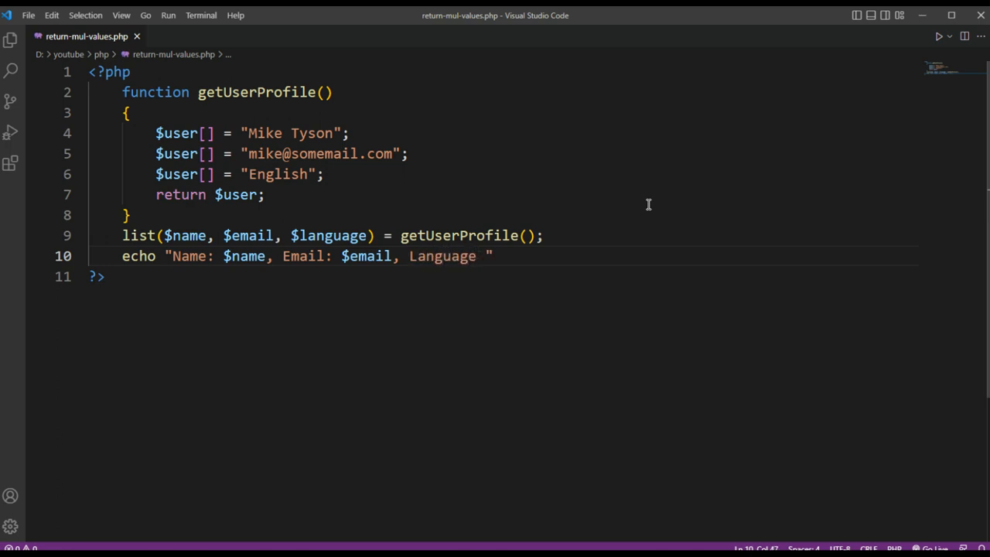
{"action": "type", "text": ":"}
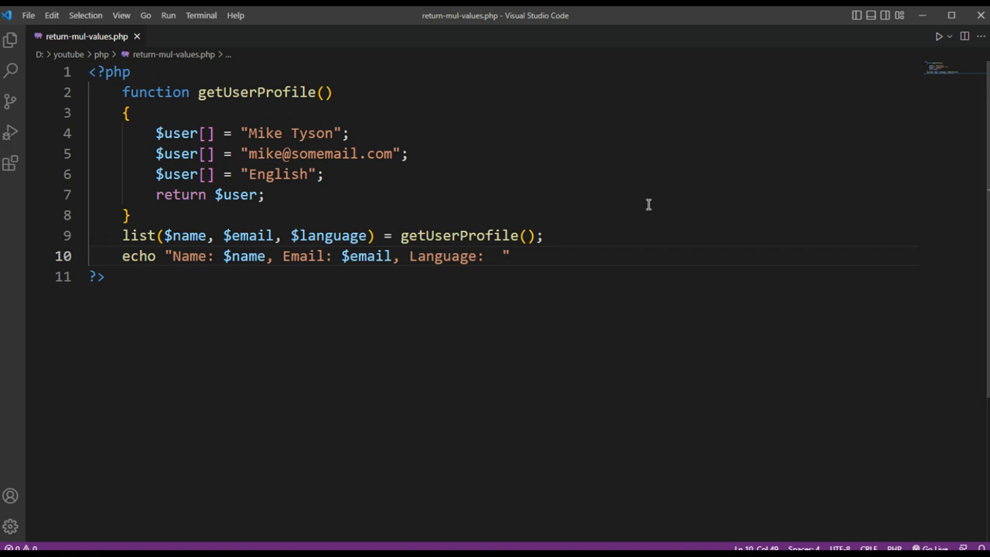
{"action": "type", "text": "$langua"}
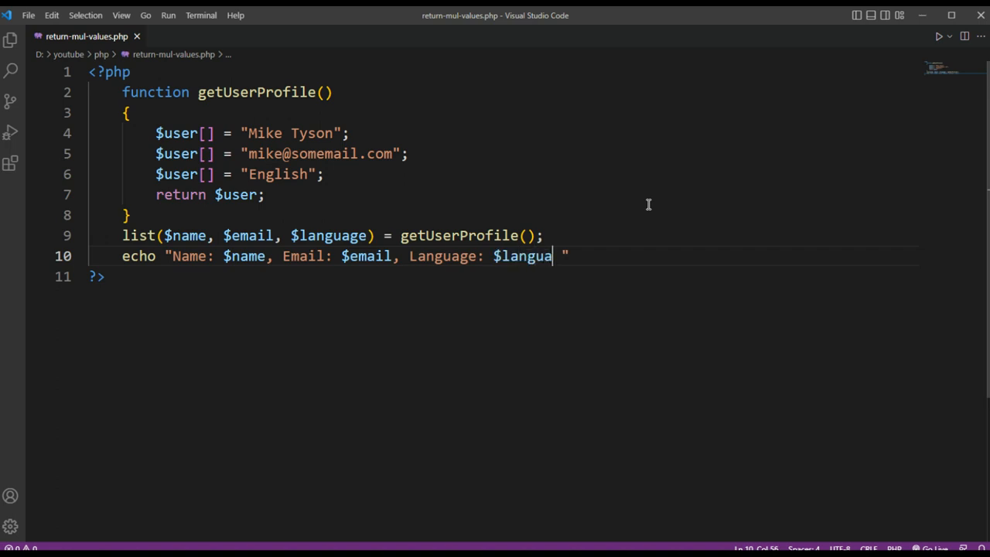
{"action": "type", "text": "ge"}
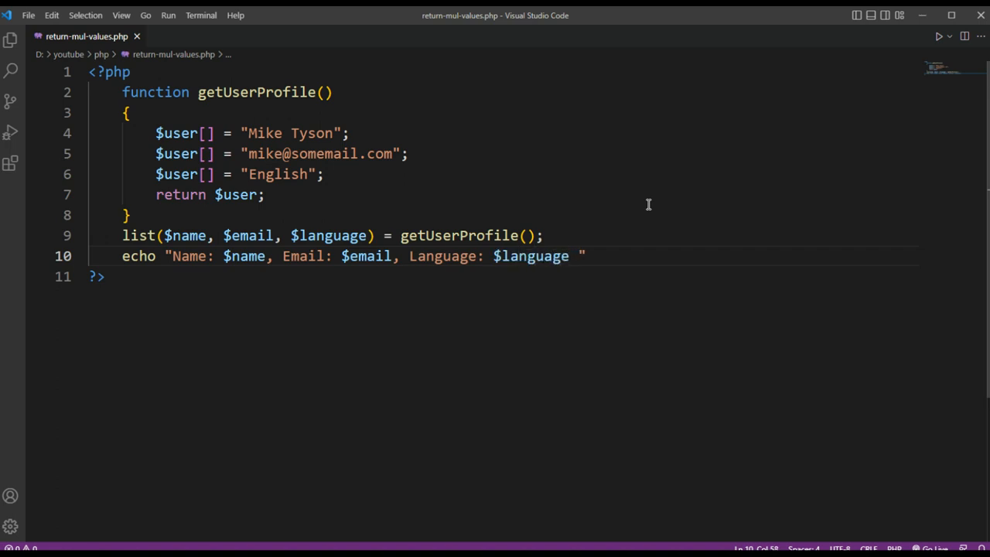
{"action": "key", "text": "Backspace"}
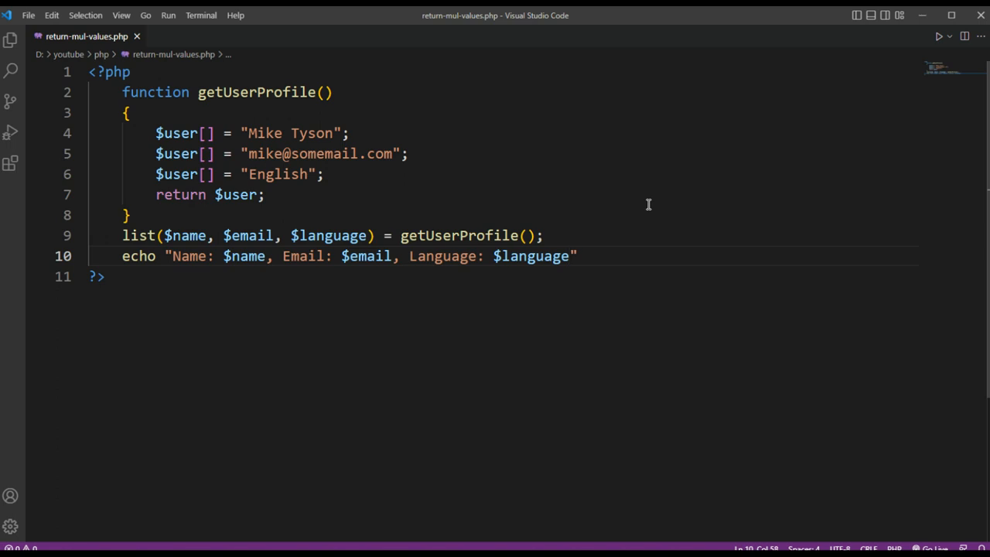
{"action": "type", "text": ";"}
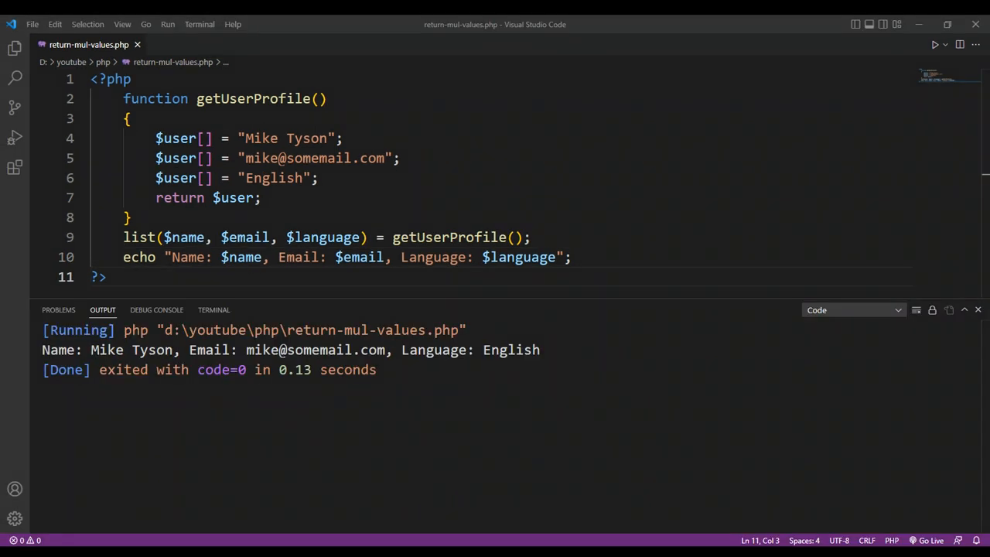
{"action": "mouse_move", "coordinate": [523, 458]}
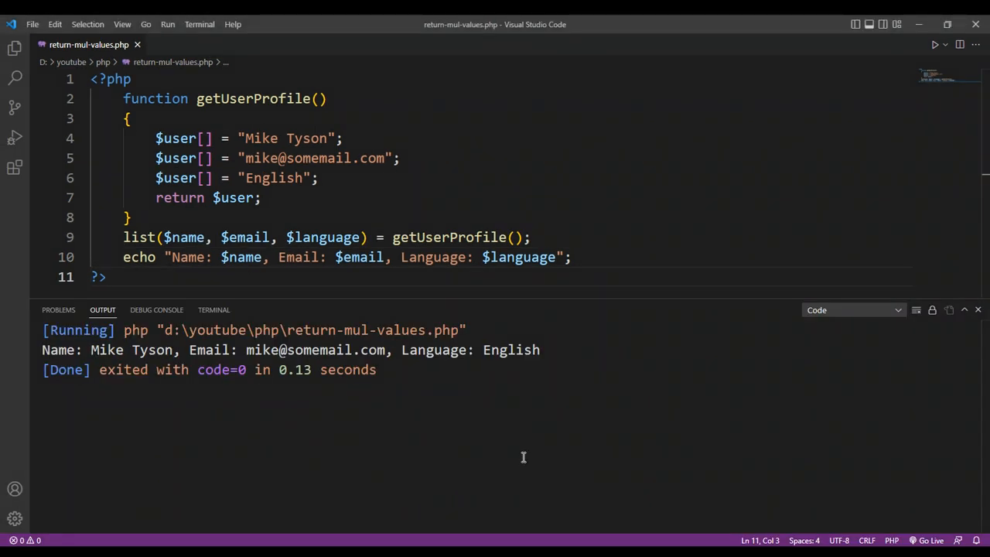